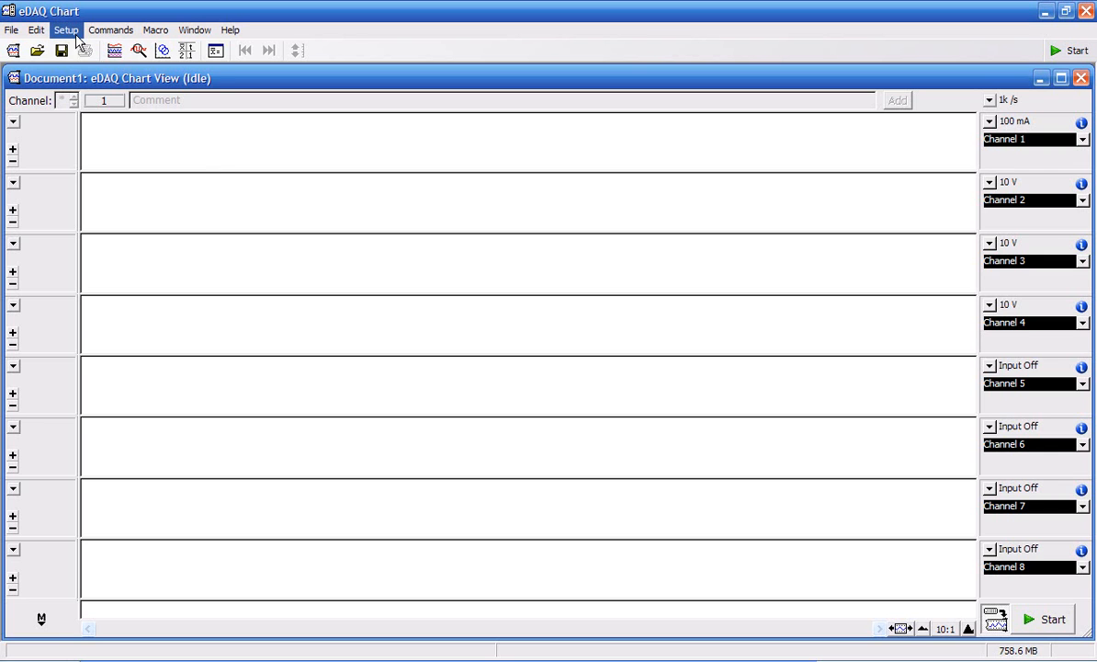
# Reduce the recording to 2 channels via Setup > Channel Settings.
pyautogui.click(66, 30)
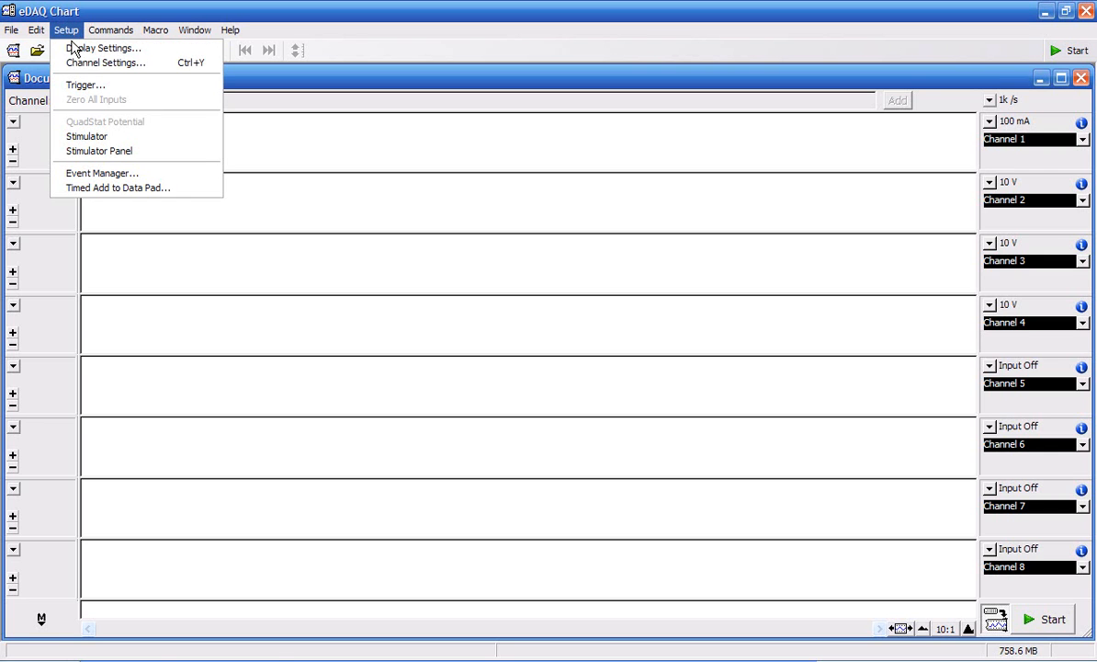
pyautogui.moveTo(104, 63)
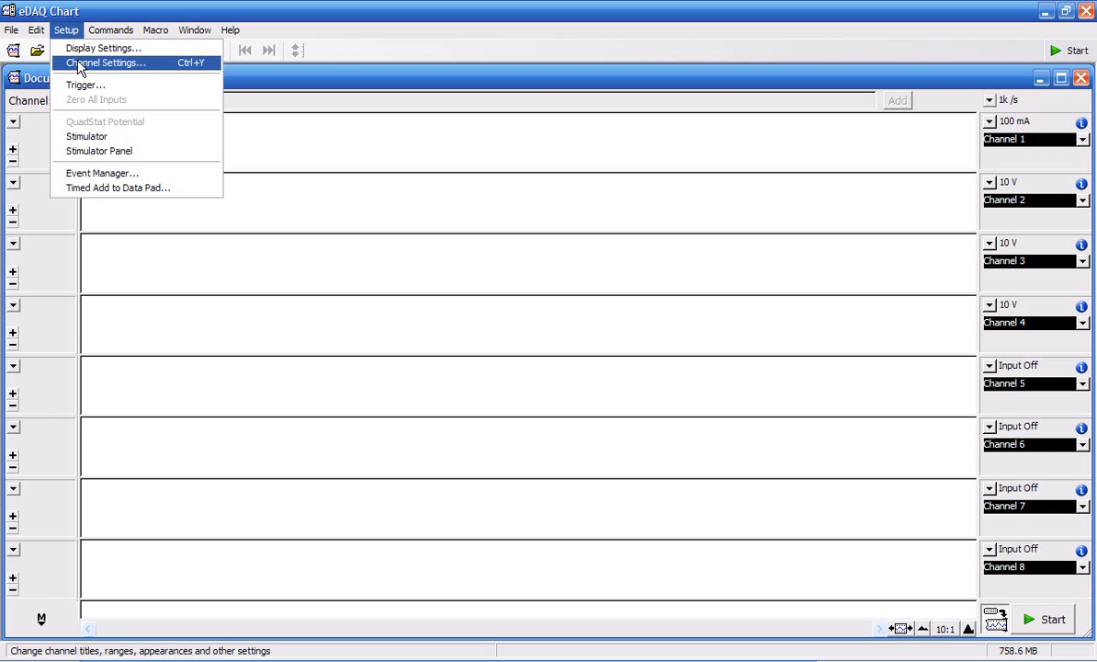
pyautogui.click(105, 63)
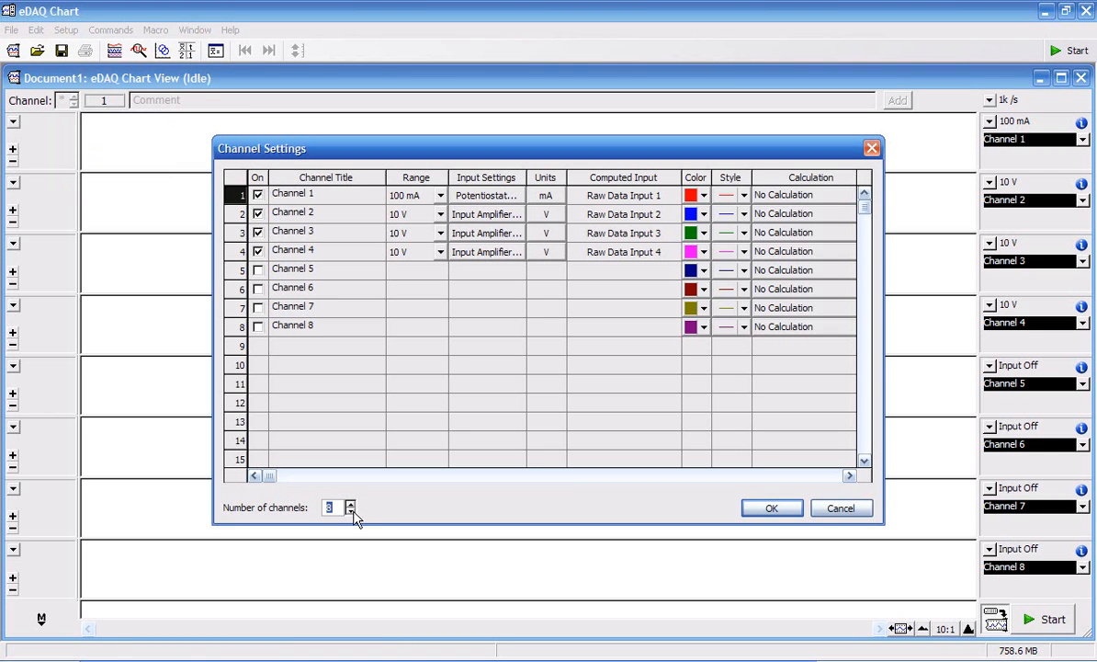
pyautogui.click(349, 511)
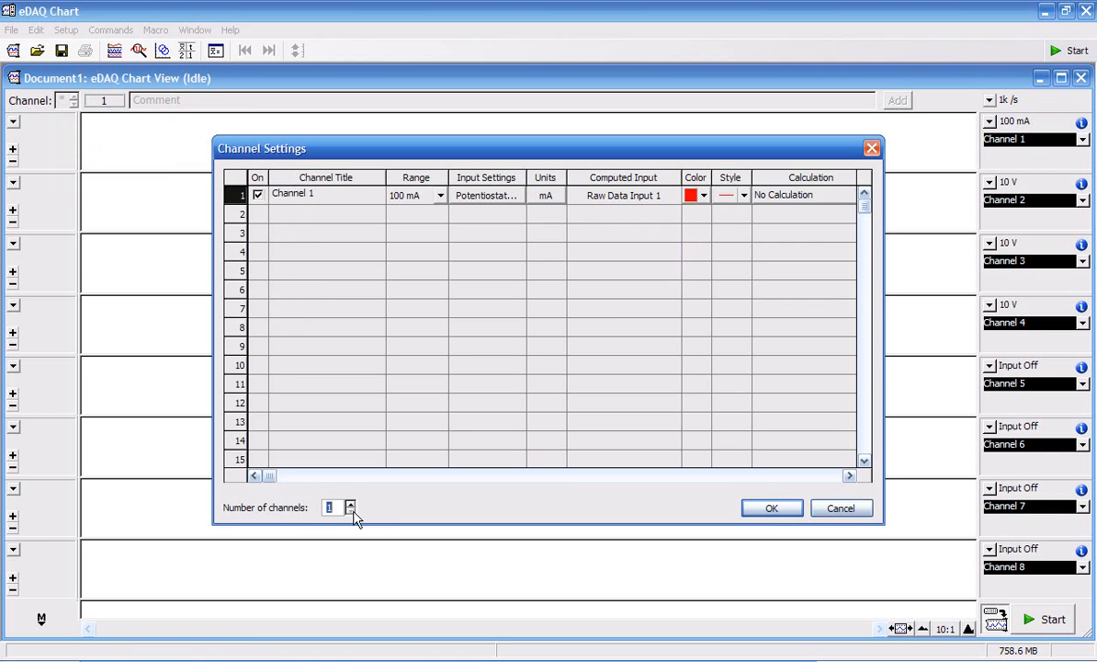
pyautogui.click(349, 504)
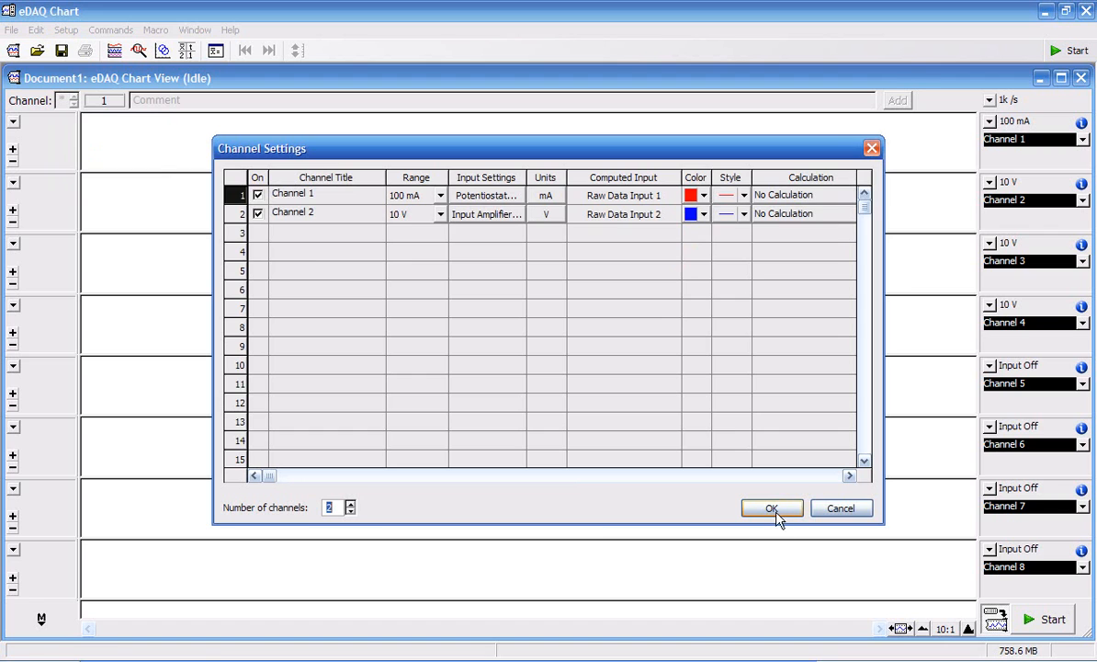
pyautogui.click(771, 507)
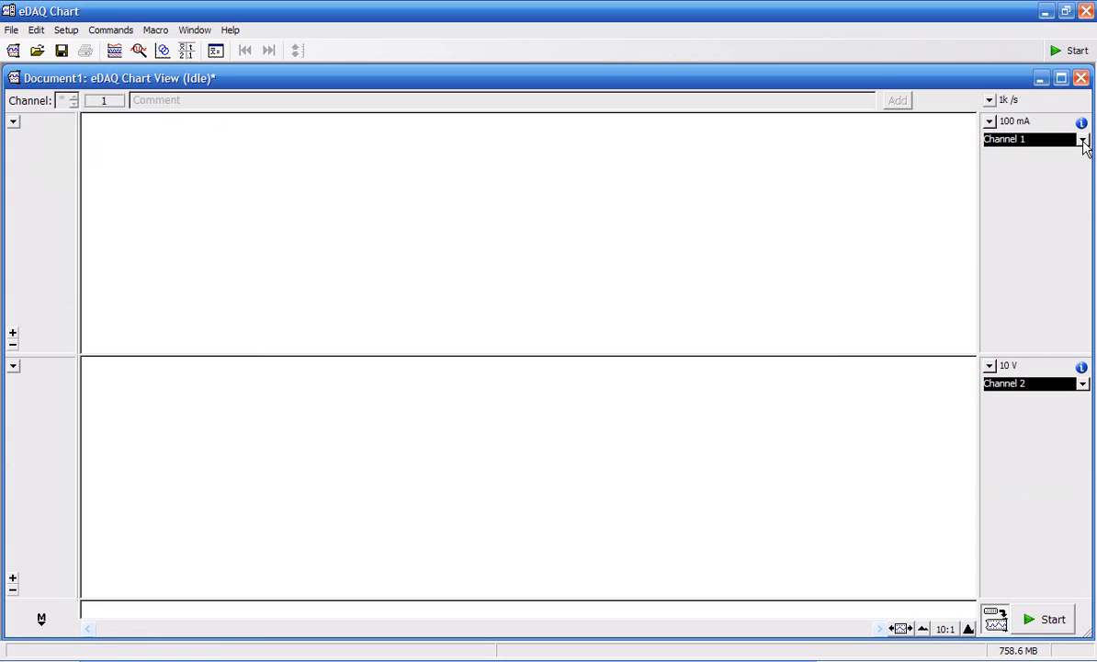
# In Channel 1's Potentiostat settings, choose the 100 µA range with the Real cell.
pyautogui.click(1084, 139)
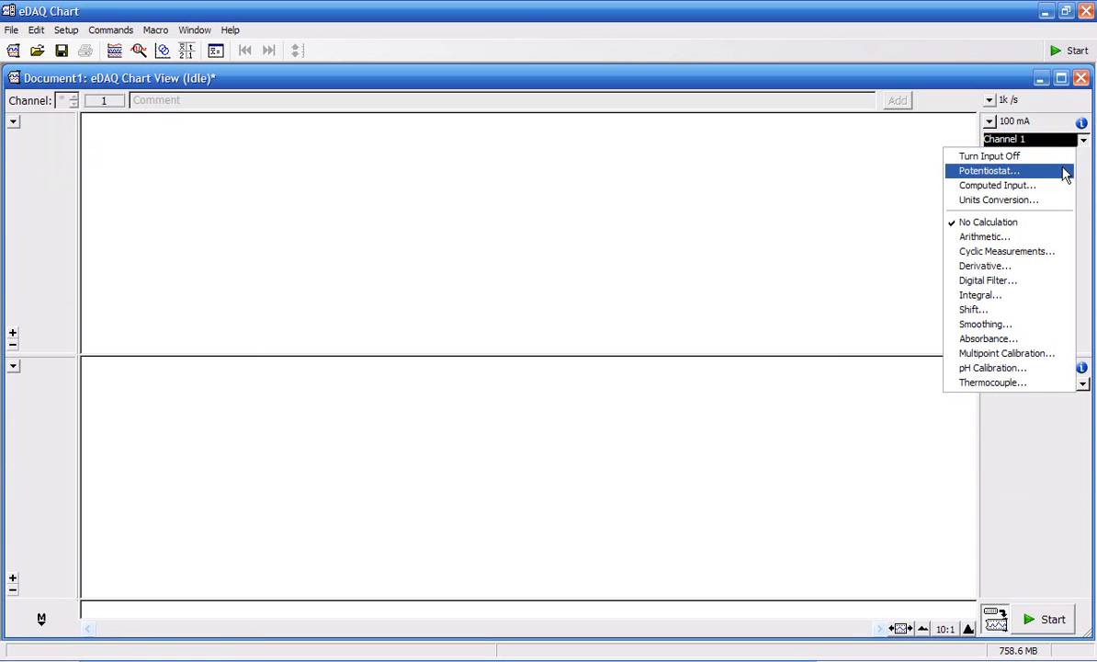
pyautogui.click(989, 171)
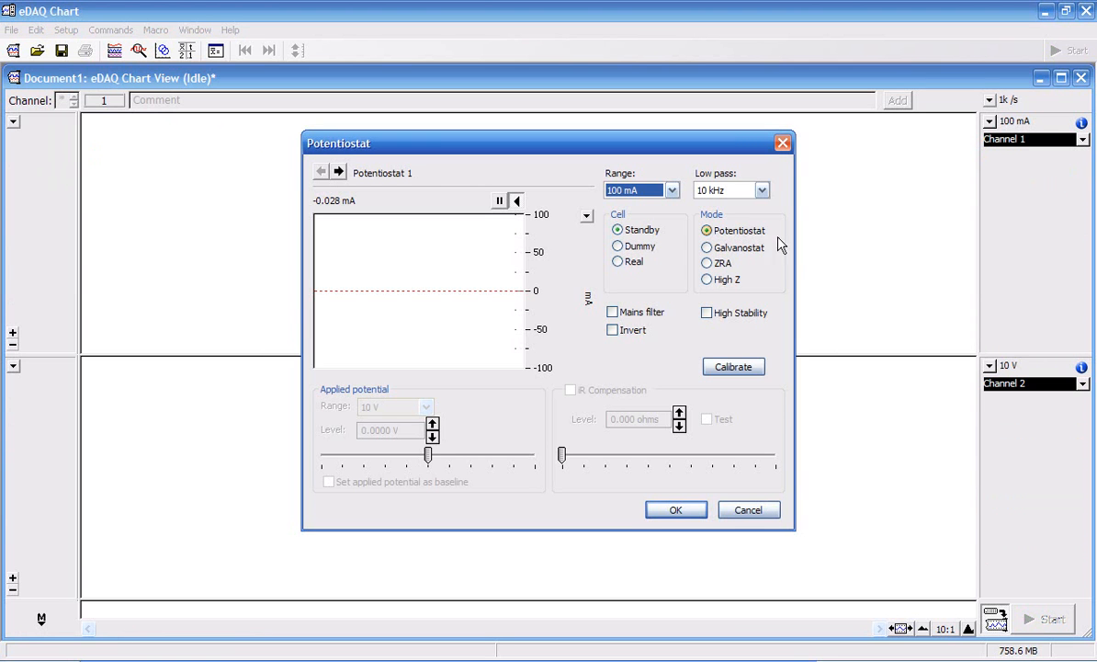
pyautogui.click(671, 189)
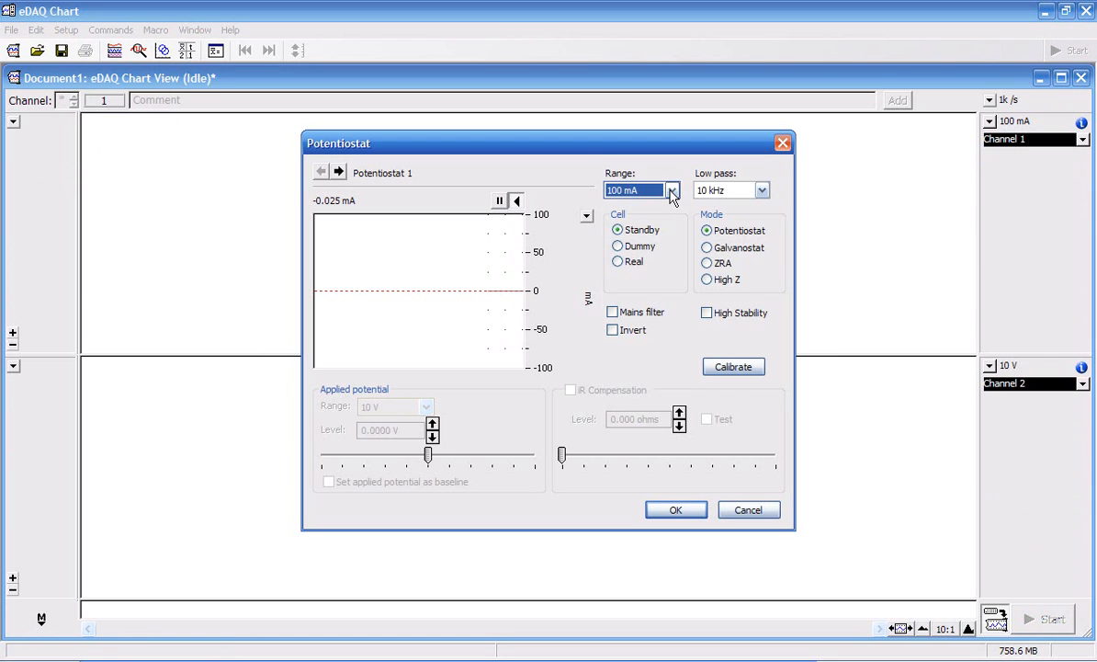
pyautogui.click(672, 190)
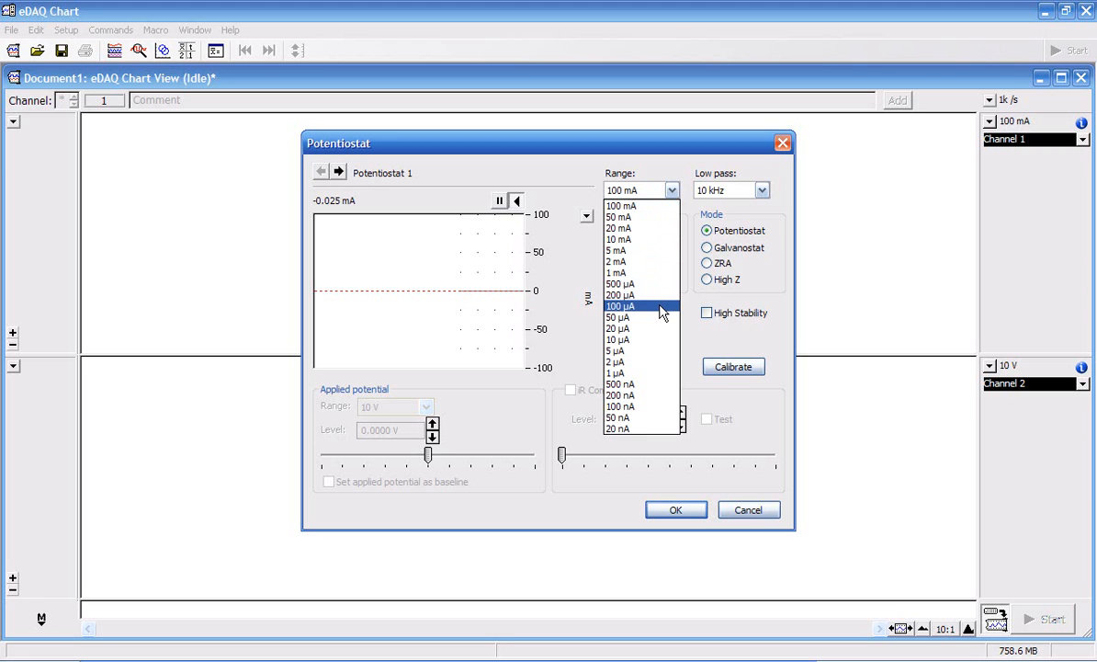
pyautogui.click(619, 305)
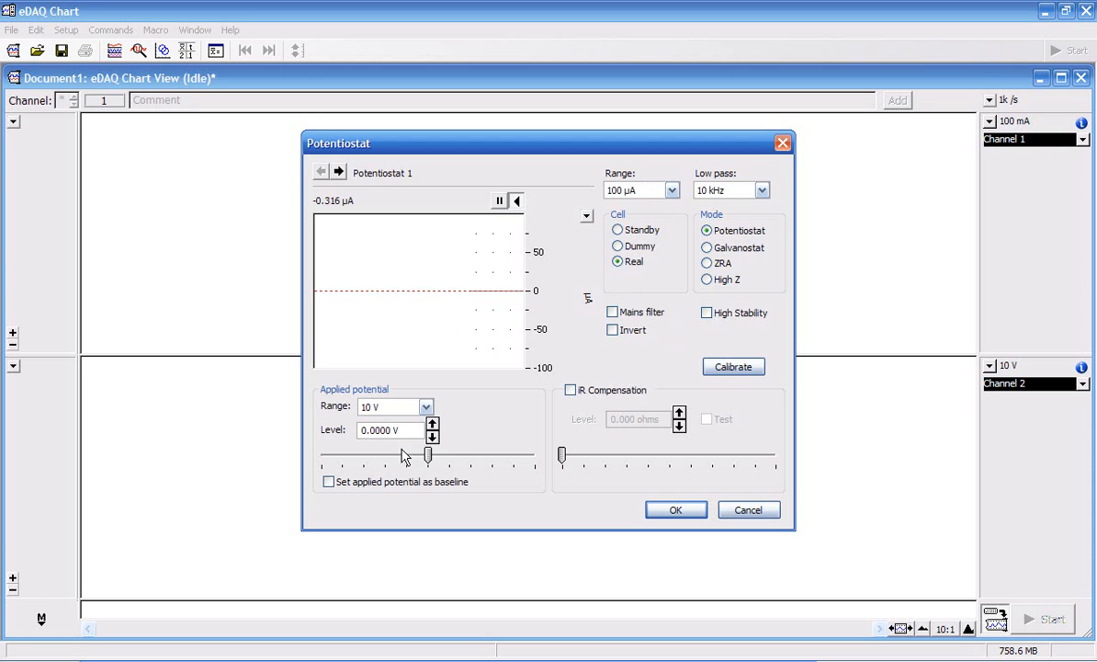
pyautogui.moveTo(360, 390)
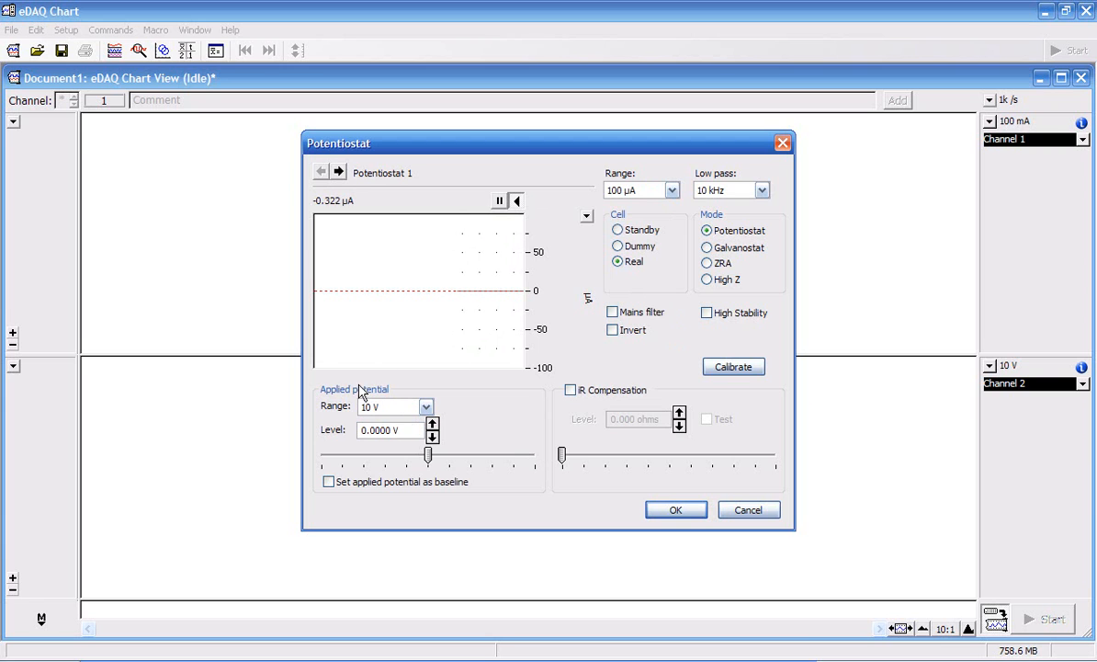
pyautogui.moveTo(448, 386)
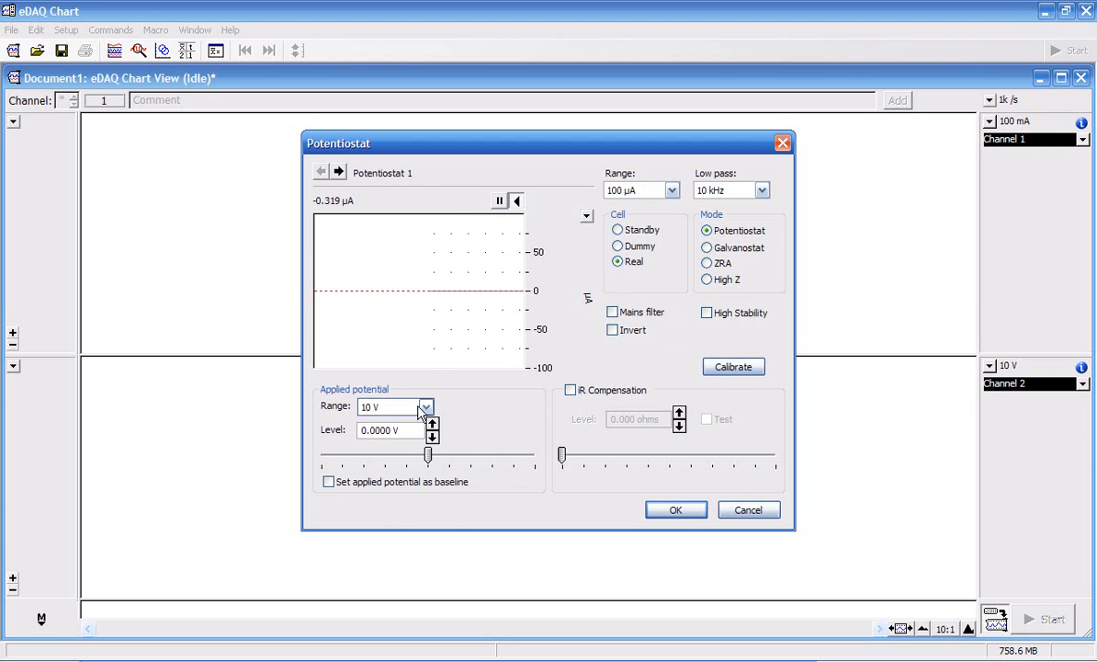
# Apply a 400 mV potential on the 500 mV range as baseline, then start recording both channels.
pyautogui.click(425, 406)
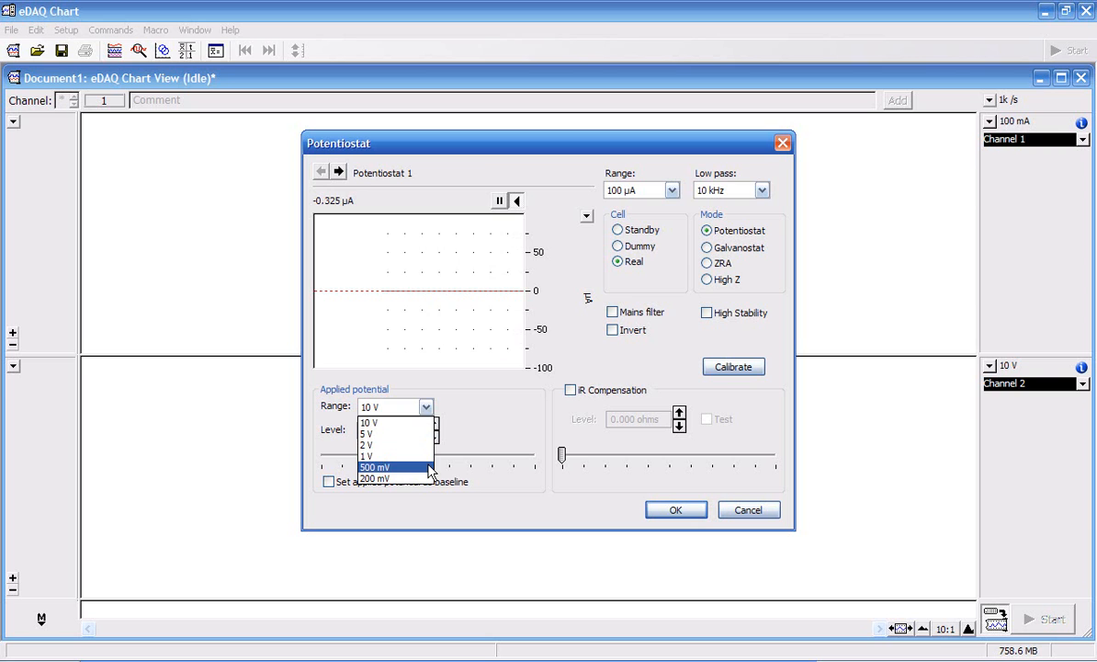
pyautogui.click(374, 467)
pyautogui.write('4')
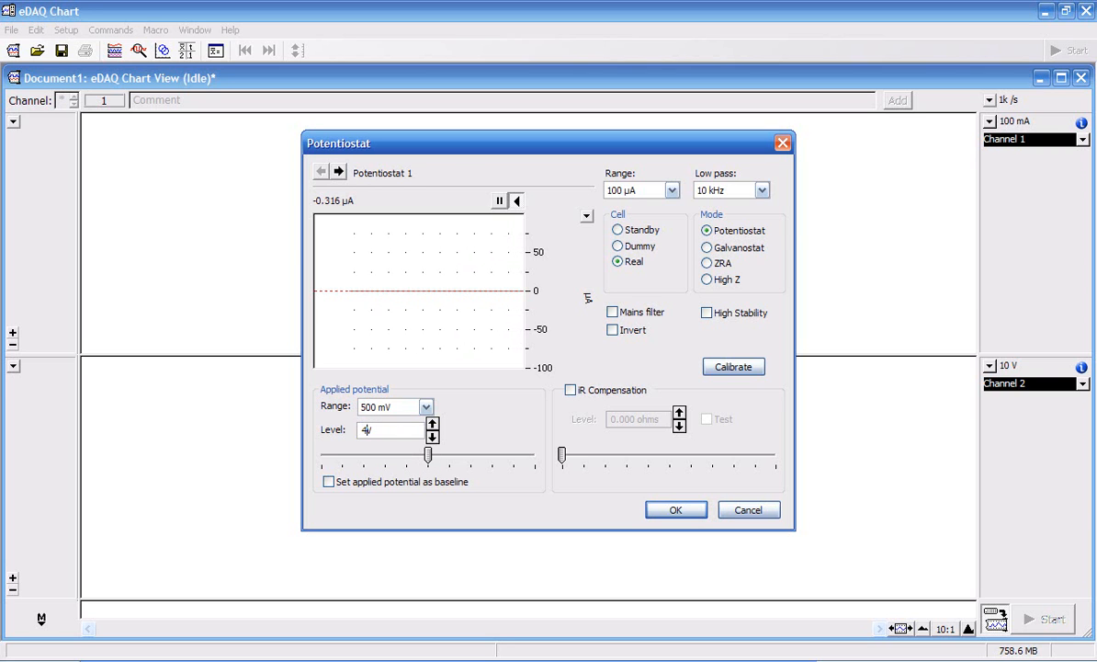
pyautogui.write('00mV')
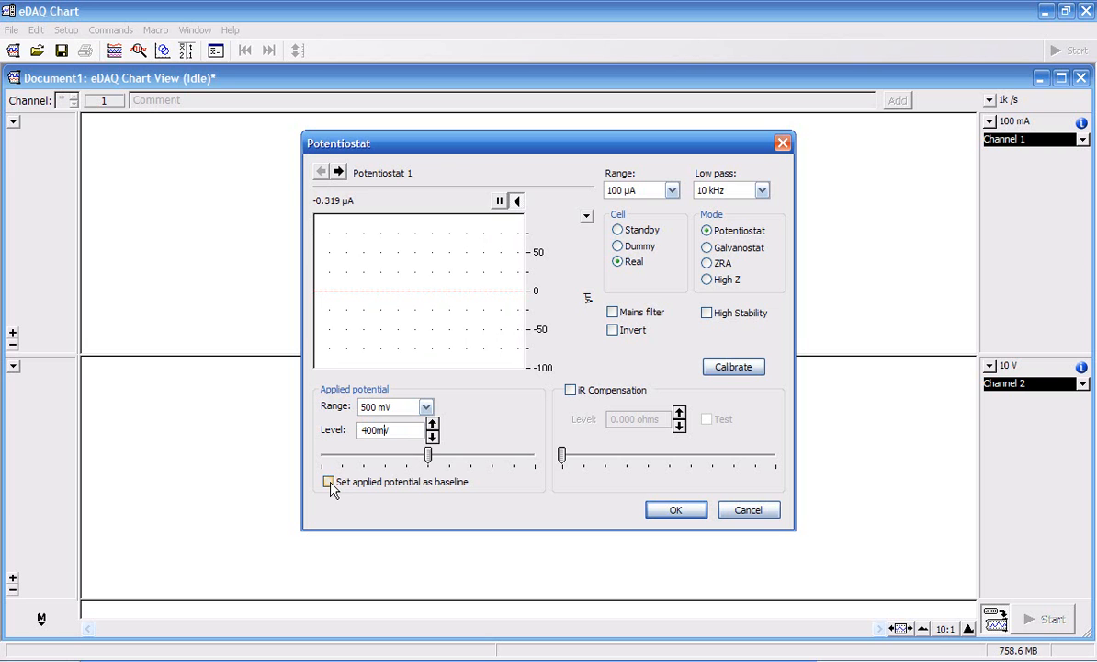
pyautogui.click(327, 481)
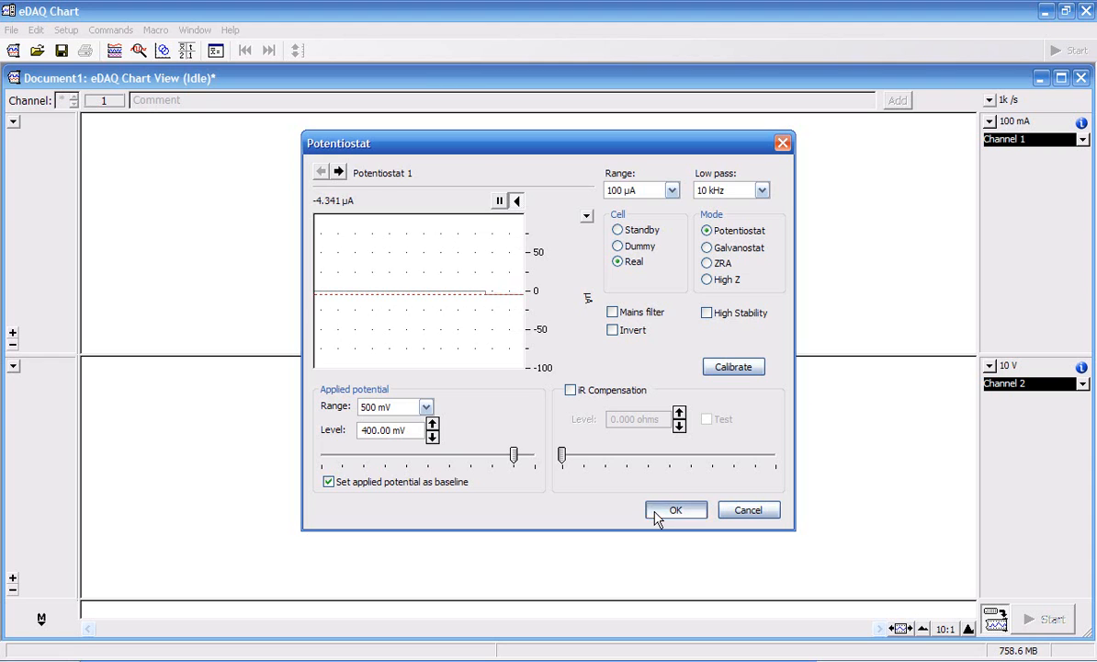
pyautogui.click(674, 511)
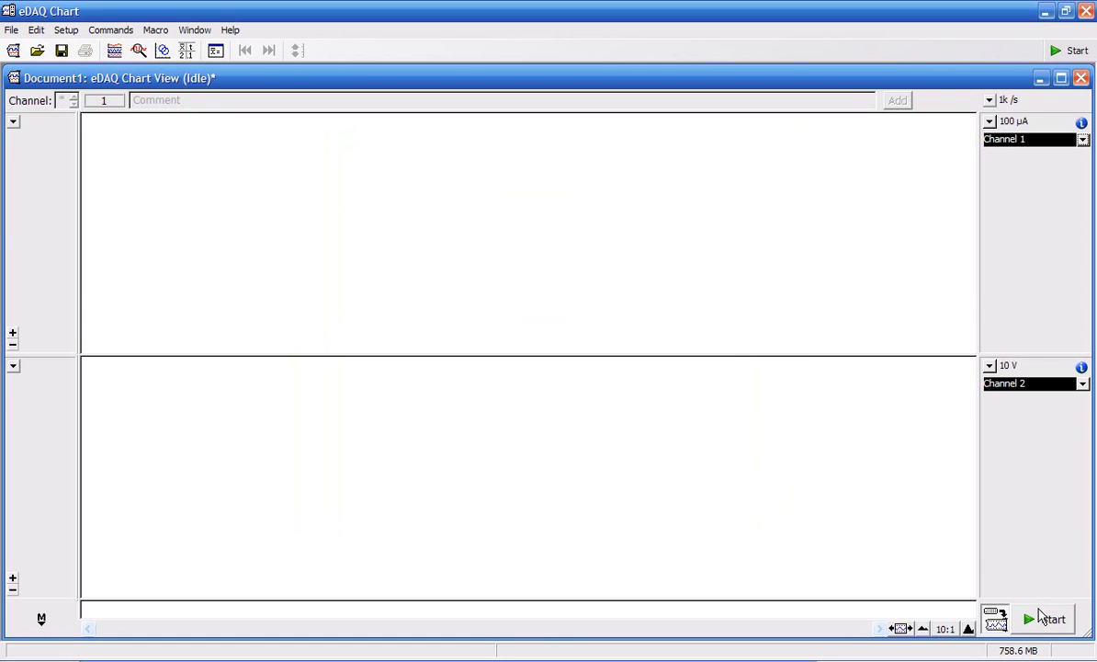
pyautogui.click(1047, 618)
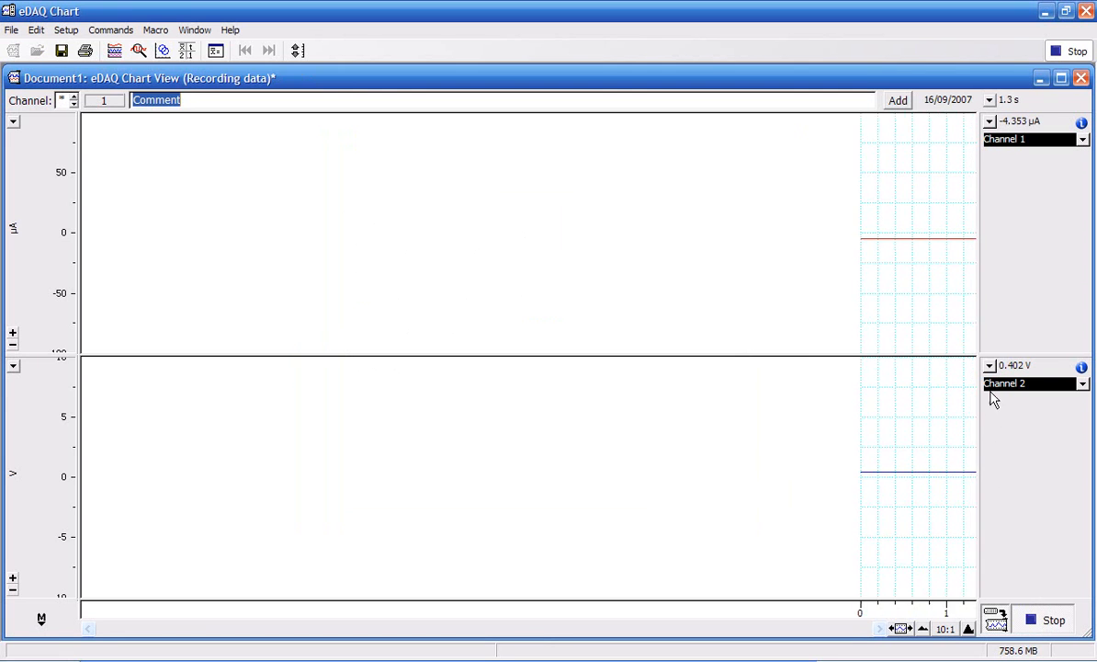